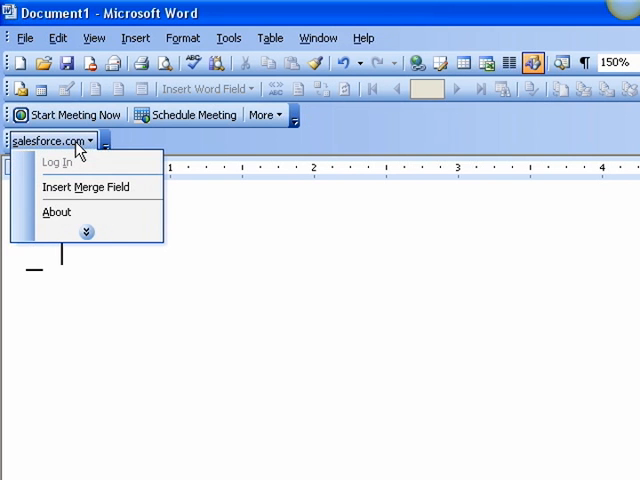
Browse the Salesforce merge fields in Word and pick Account Name.
{"action": "left_click", "coordinate": [87, 187]}
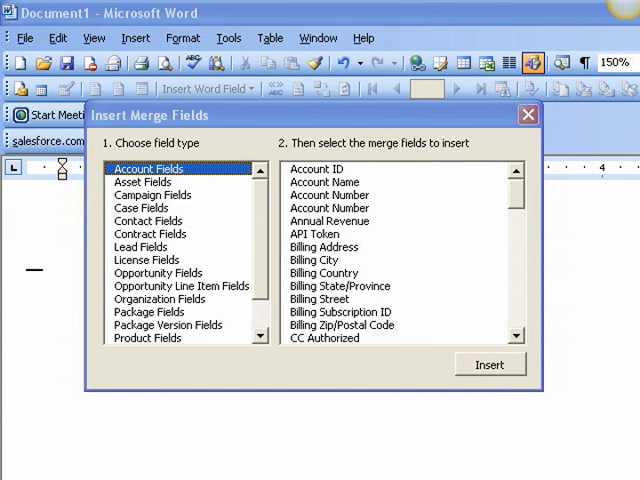
{"action": "mouse_move", "coordinate": [328, 188]}
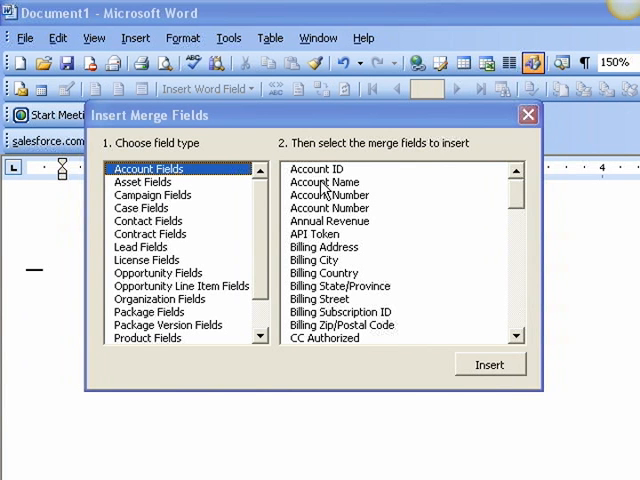
{"action": "left_click", "coordinate": [323, 181]}
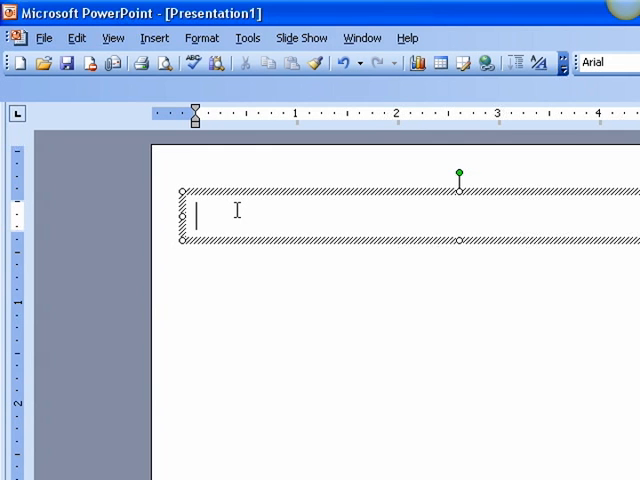
Name the Account Name answer cell B3 as ACCOUNT_NAME.
{"action": "type", "text": "<<ACCOUNT_"}
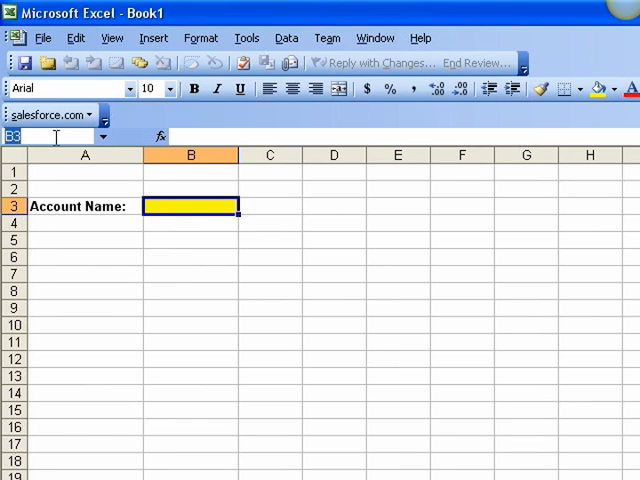
{"action": "type", "text": "ACC"}
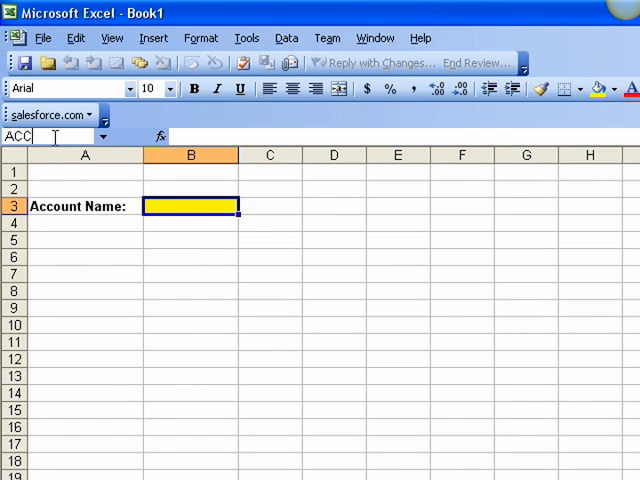
{"action": "type", "text": "OUNT_NAME"}
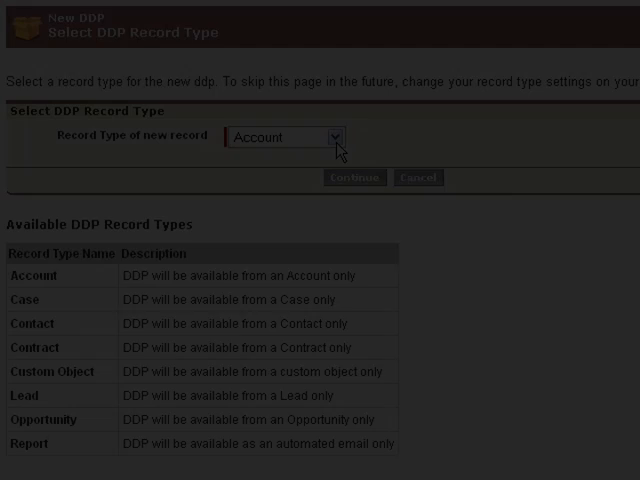
Create an Opportunity document package 'LOOPlus Sales Contract' and save it.
{"action": "left_click", "coordinate": [335, 137]}
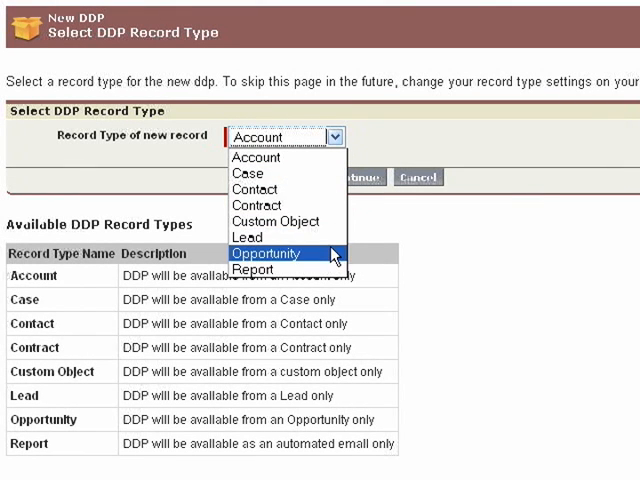
{"action": "left_click", "coordinate": [266, 253]}
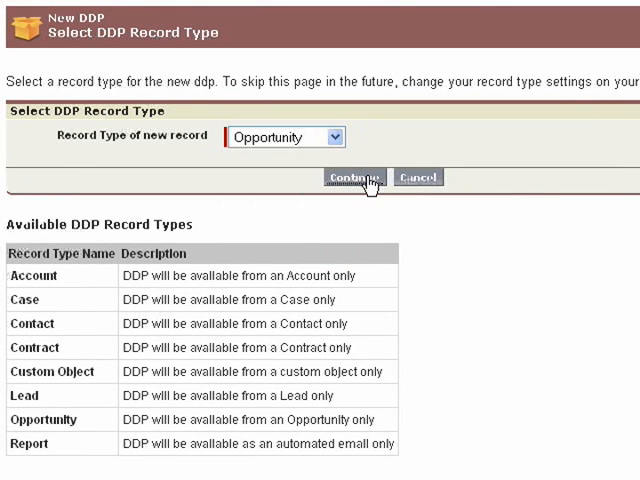
{"action": "left_click", "coordinate": [354, 177]}
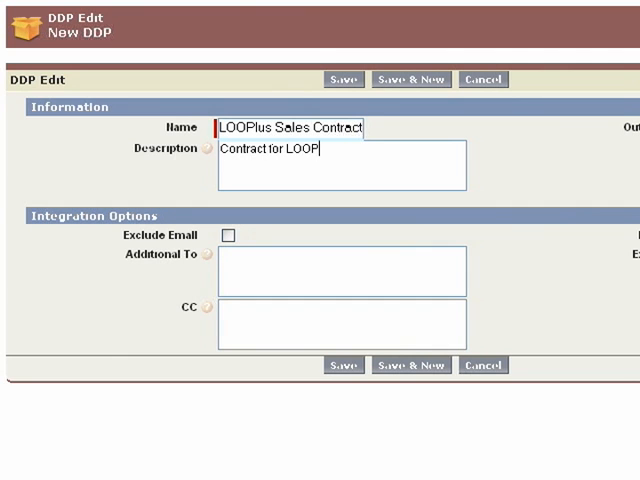
{"action": "type", "text": "lus"}
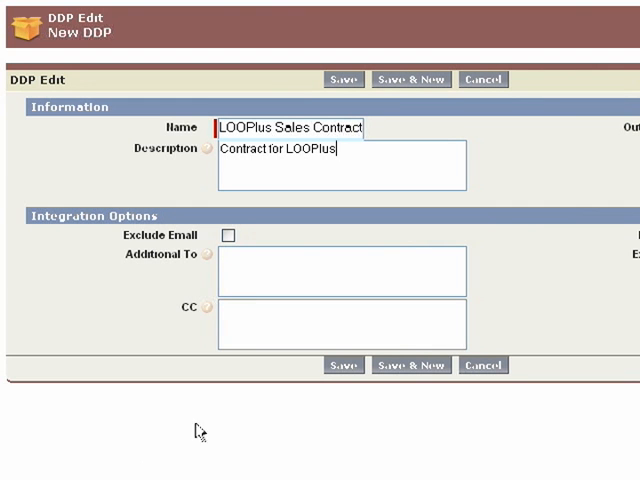
{"action": "left_click", "coordinate": [343, 79]}
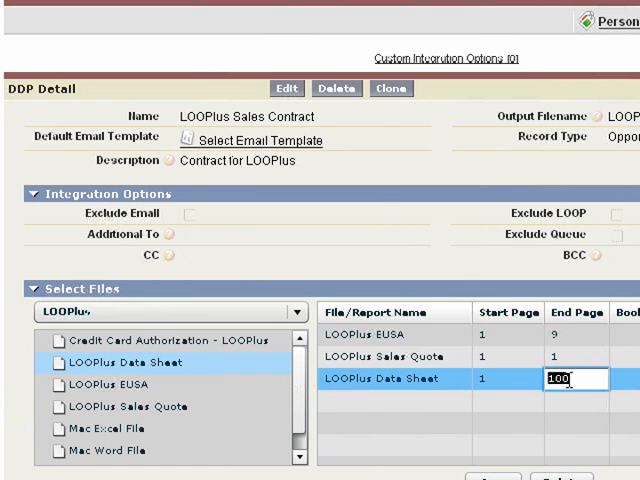
Give the Data Sheet file end page 1 and the bookmark 'Data Sheet'.
{"action": "type", "text": "1"}
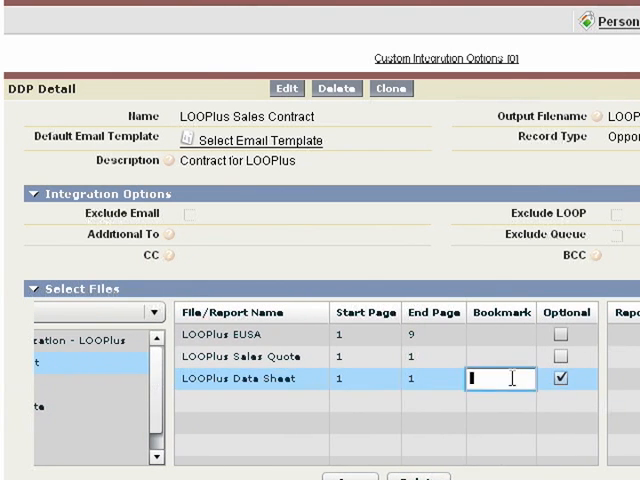
{"action": "type", "text": "Da"}
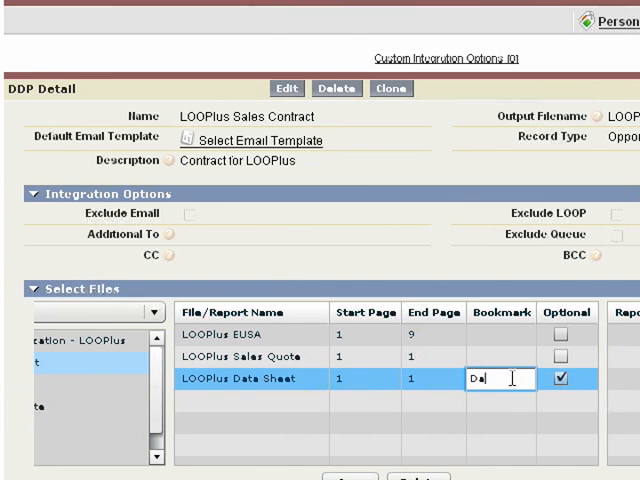
{"action": "type", "text": "ta Sheet"}
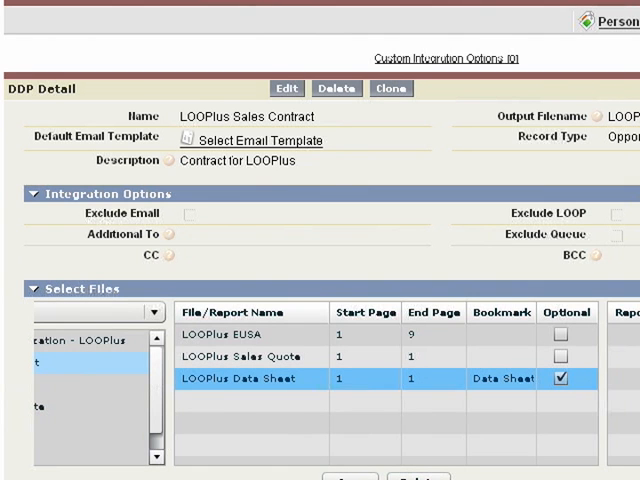
Grant package access by profile, choosing Marketing User.
{"action": "scroll", "scroll_direction": "down", "scroll_amount": 3}
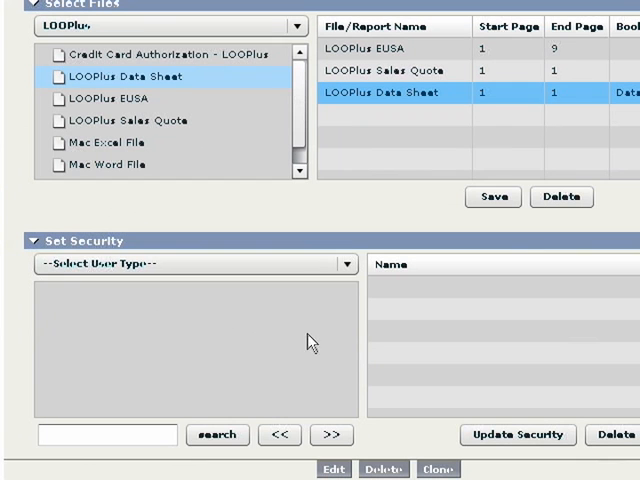
{"action": "left_click", "coordinate": [347, 264]}
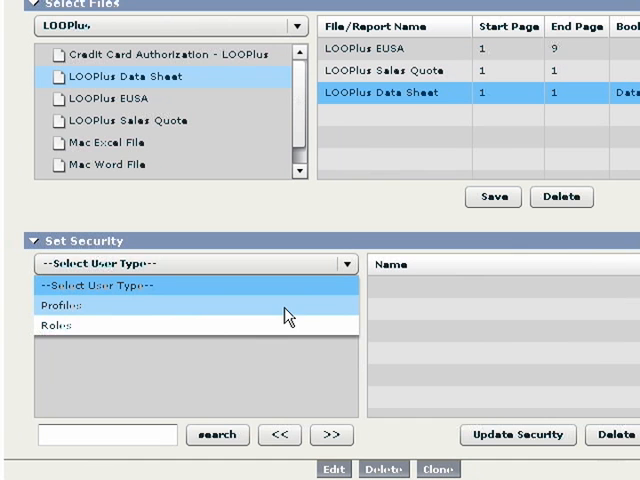
{"action": "left_click", "coordinate": [59, 305]}
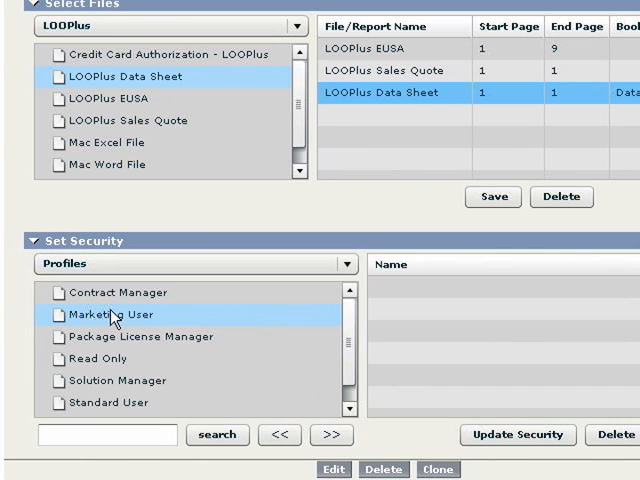
{"action": "left_click", "coordinate": [118, 292]}
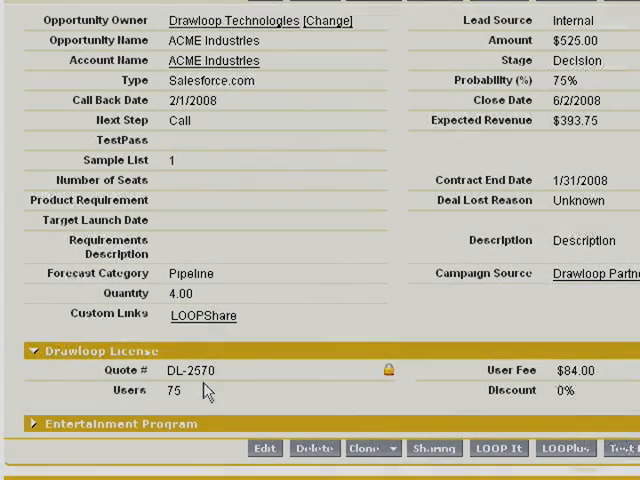
Set the ACME Industries Drawloop License user count to 120 and save.
{"action": "double_click", "coordinate": [192, 390]}
{"action": "type", "text": "120"}
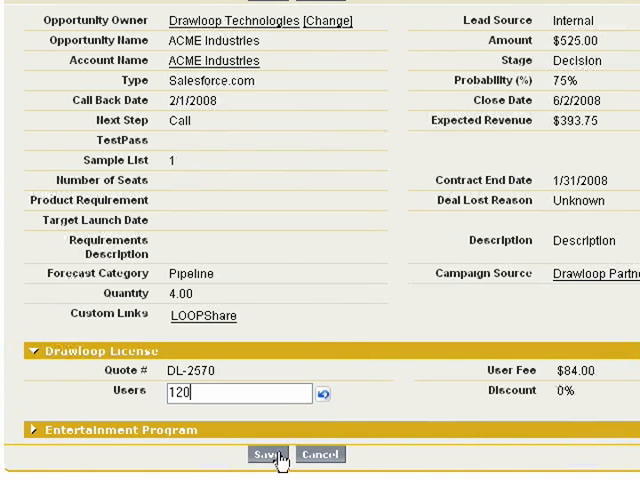
{"action": "left_click", "coordinate": [269, 455]}
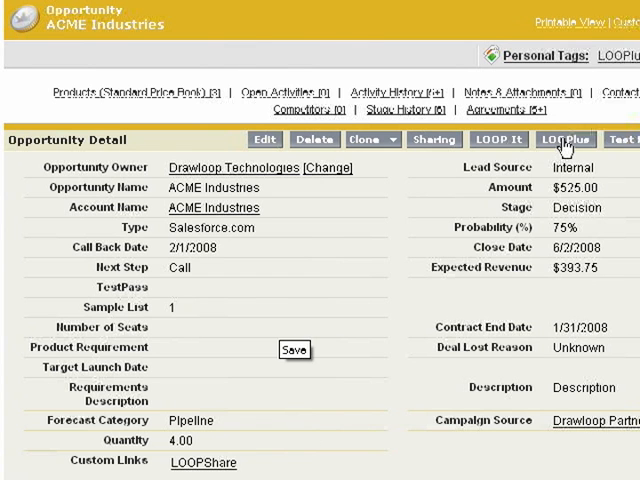
{"action": "mouse_move", "coordinate": [567, 139]}
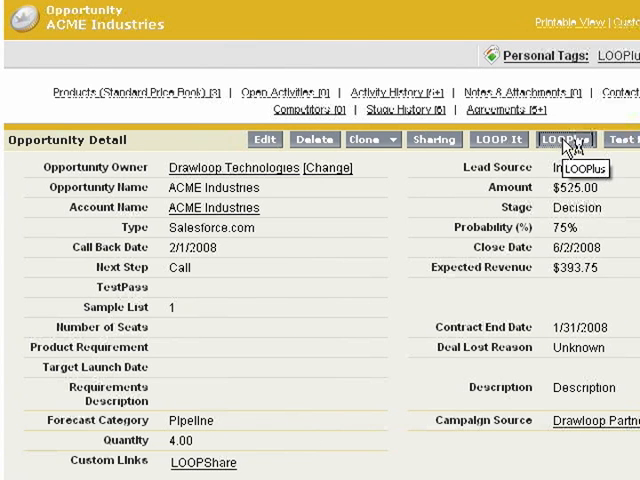
{"action": "left_click", "coordinate": [561, 139]}
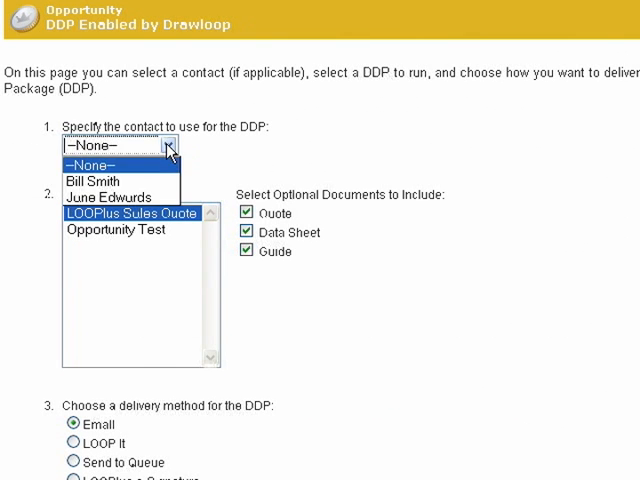
{"action": "left_click", "coordinate": [79, 180]}
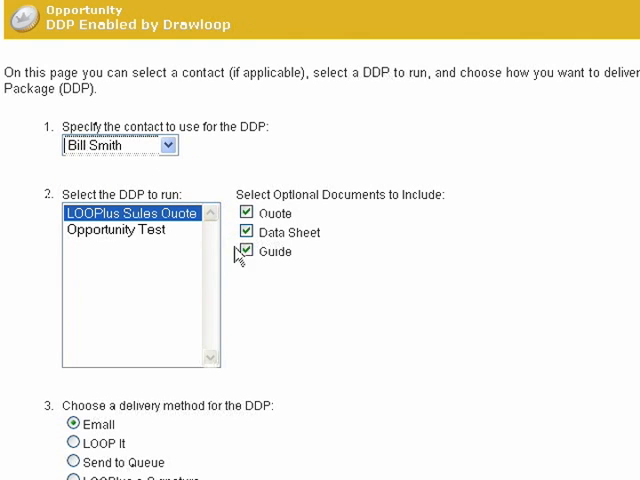
{"action": "left_click", "coordinate": [244, 232]}
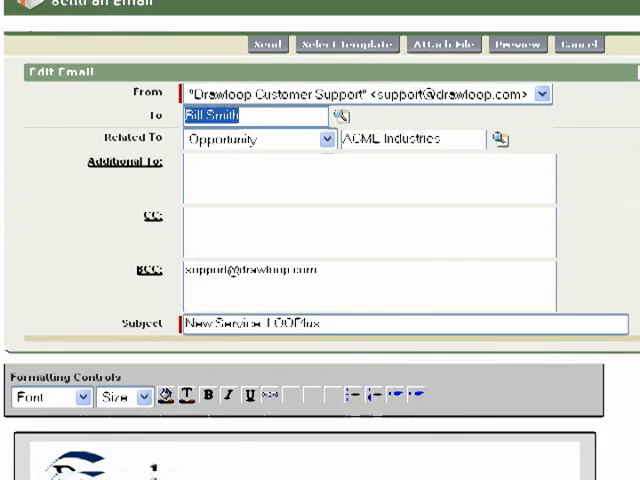
{"action": "scroll", "scroll_direction": "down", "scroll_amount": 3}
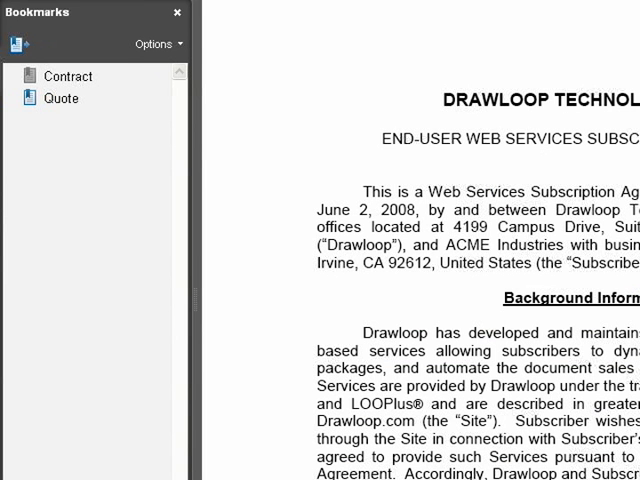
{"action": "left_click", "coordinate": [62, 98]}
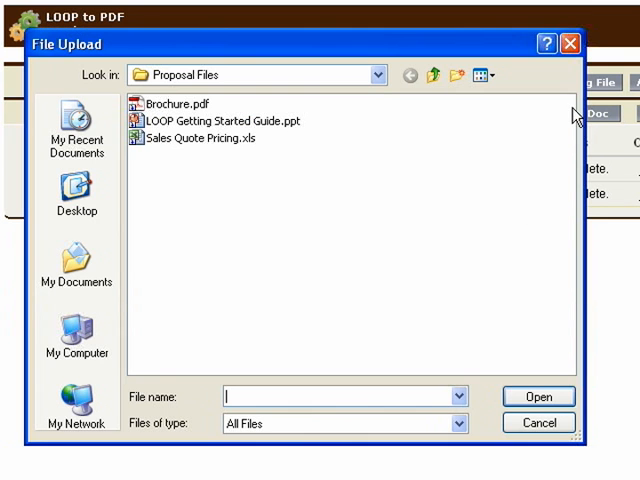
Upload Brochure.pdf into the LOOP to PDF merge list.
{"action": "left_click", "coordinate": [178, 104]}
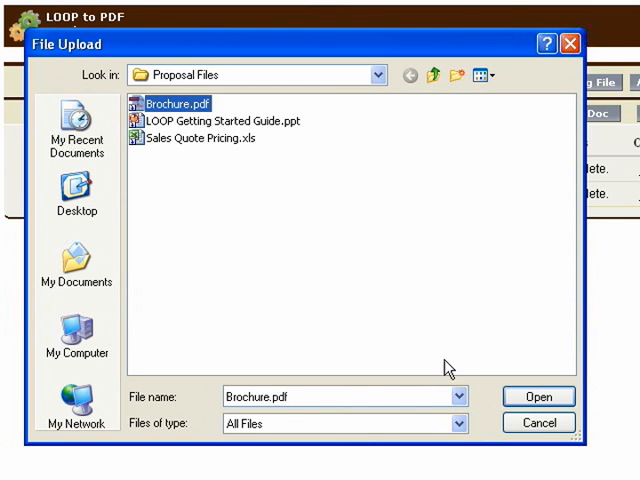
{"action": "left_click", "coordinate": [538, 396]}
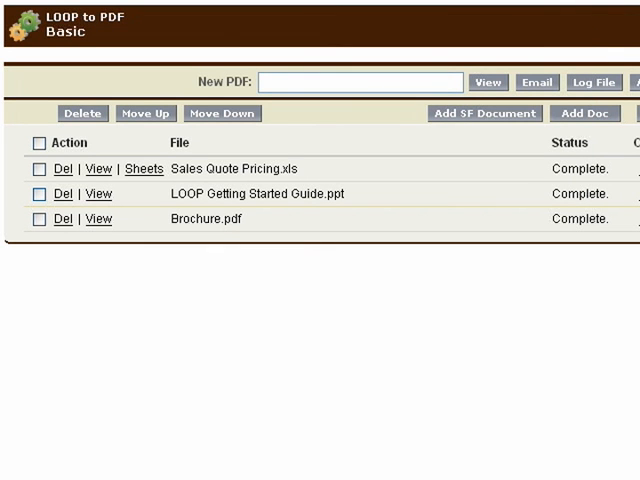
Merge the three files into a PDF named 'LOOPPlus Overview' and view it.
{"action": "type", "text": "LOO"}
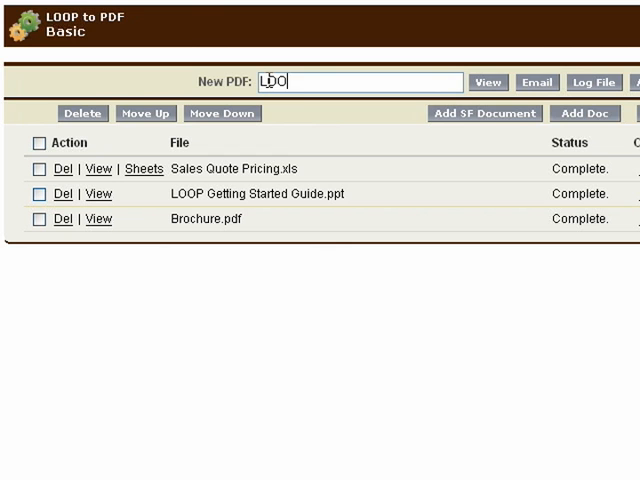
{"action": "type", "text": "Plus O"}
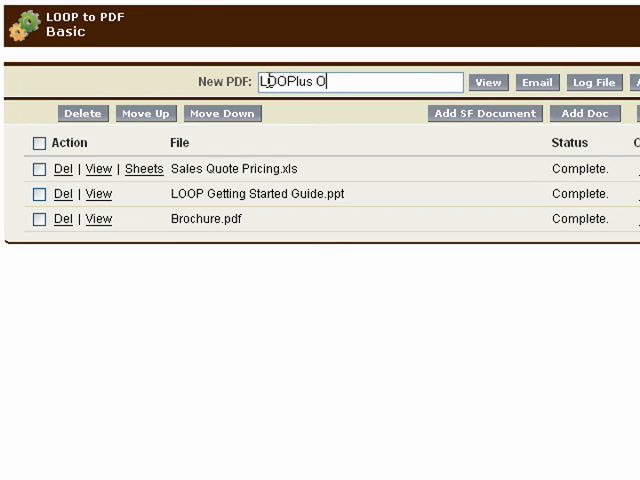
{"action": "type", "text": "verview"}
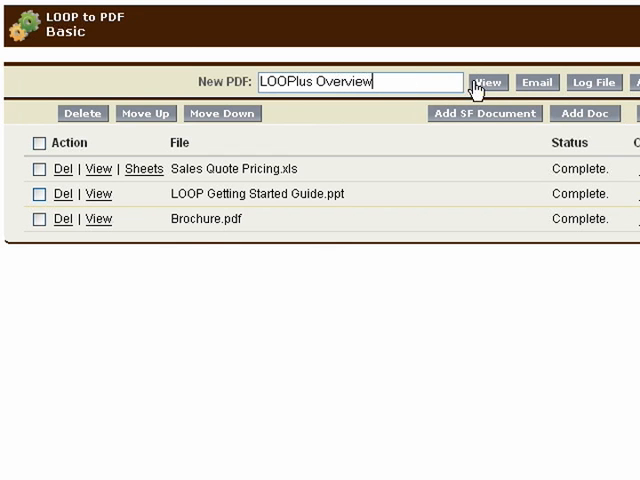
{"action": "left_click", "coordinate": [487, 83]}
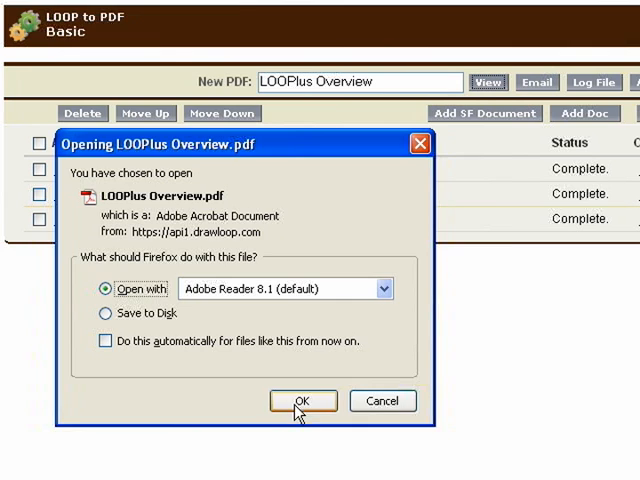
{"action": "left_click", "coordinate": [300, 400]}
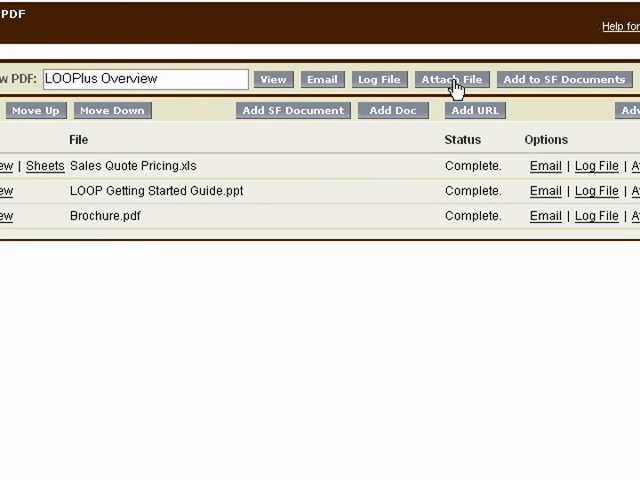
{"action": "mouse_move", "coordinate": [557, 85]}
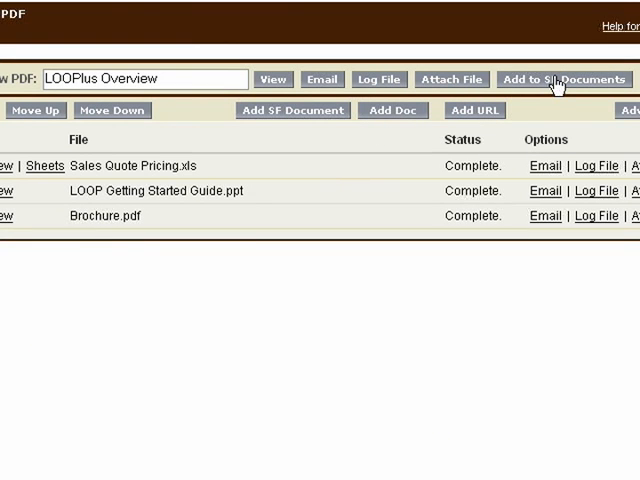
{"action": "mouse_move", "coordinate": [546, 212]}
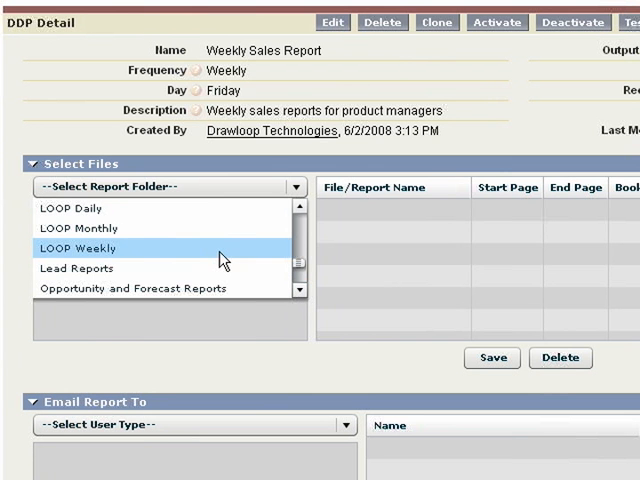
Add LOOP Counts from the LOOP Weekly folder to the report package.
{"action": "left_click", "coordinate": [80, 248]}
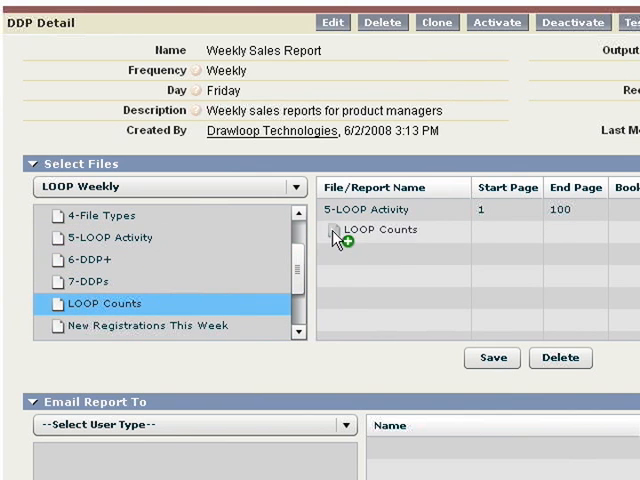
{"action": "left_click", "coordinate": [491, 357]}
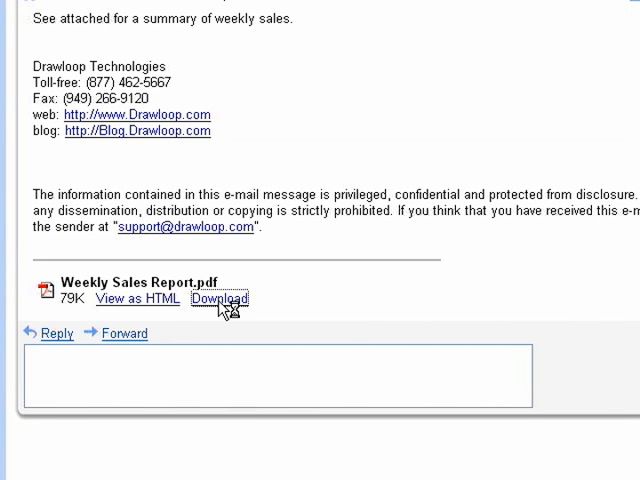
Download the Weekly Sales Report.pdf attachment from Gmail and open it in Adobe Reader.
{"action": "left_click", "coordinate": [221, 298]}
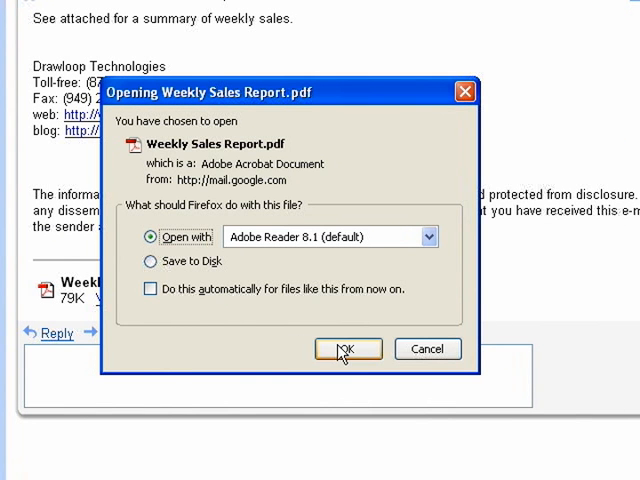
{"action": "left_click", "coordinate": [347, 349]}
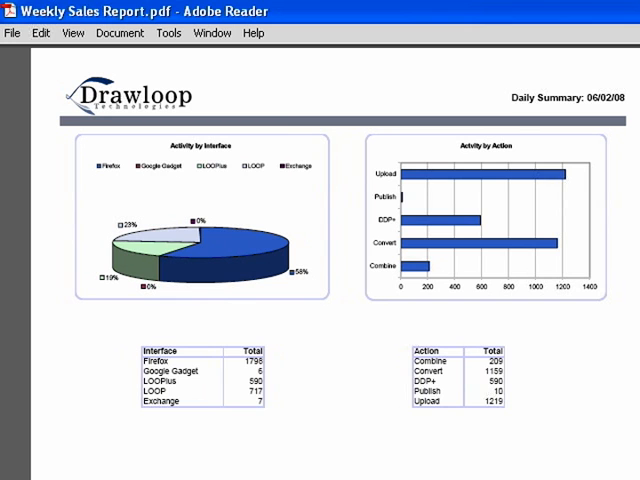